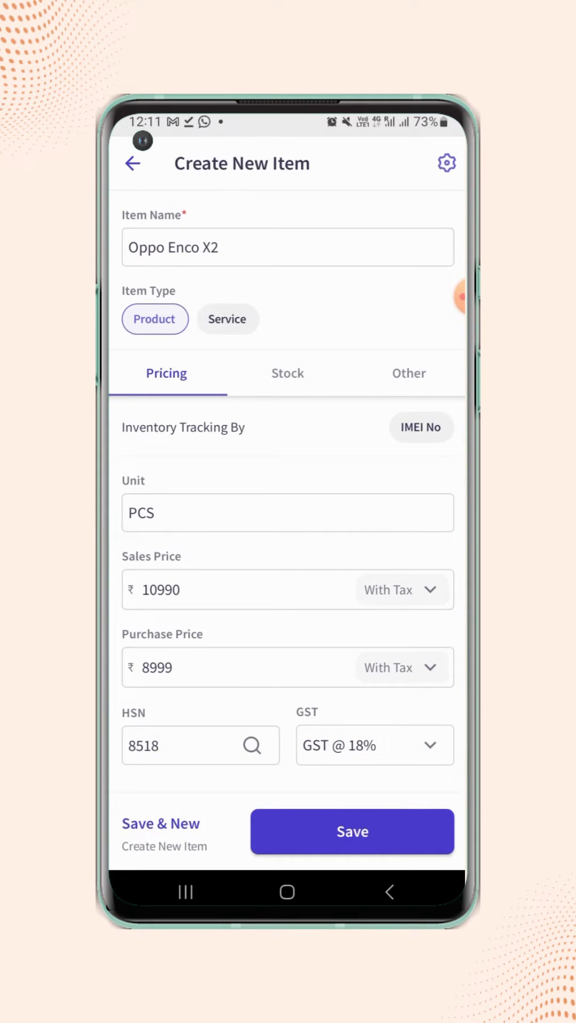
Step: Open Add/Remove Columns from the gear on the Create New Item screen
{"action": "left_click", "coordinate": [408, 374]}
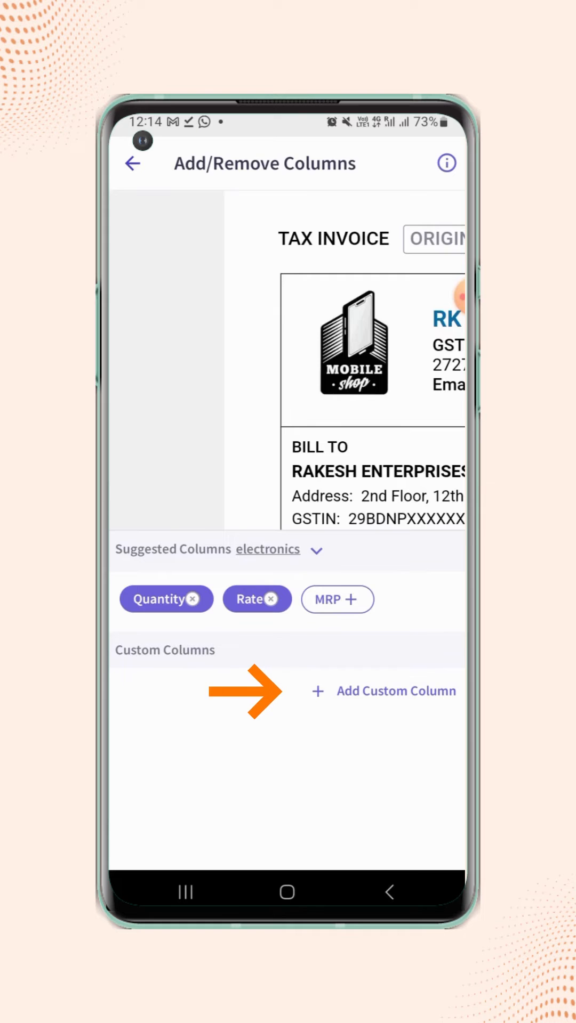
Step: Add a custom item column named Color
{"action": "left_click", "coordinate": [384, 691]}
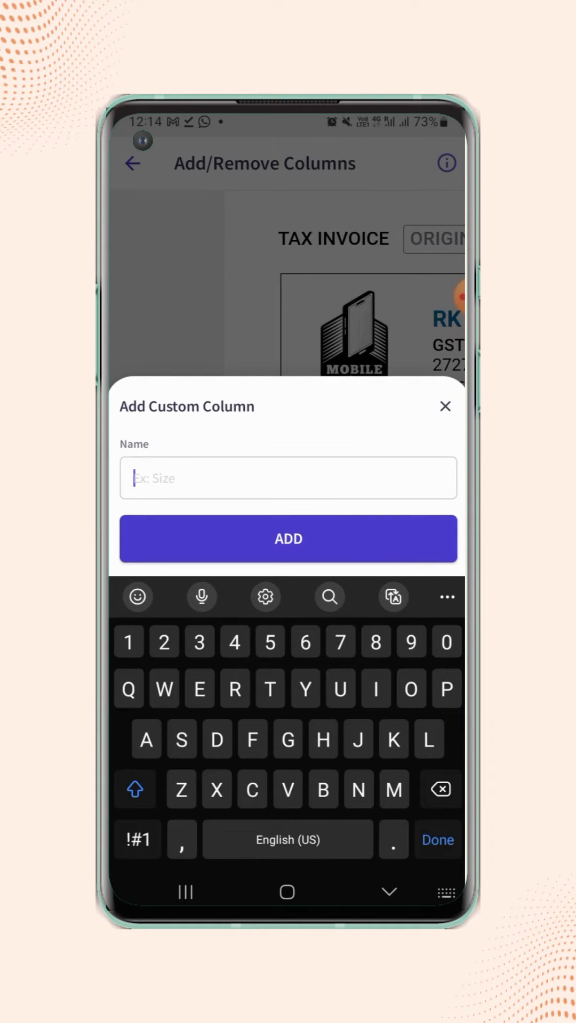
{"action": "type", "text": "Color"}
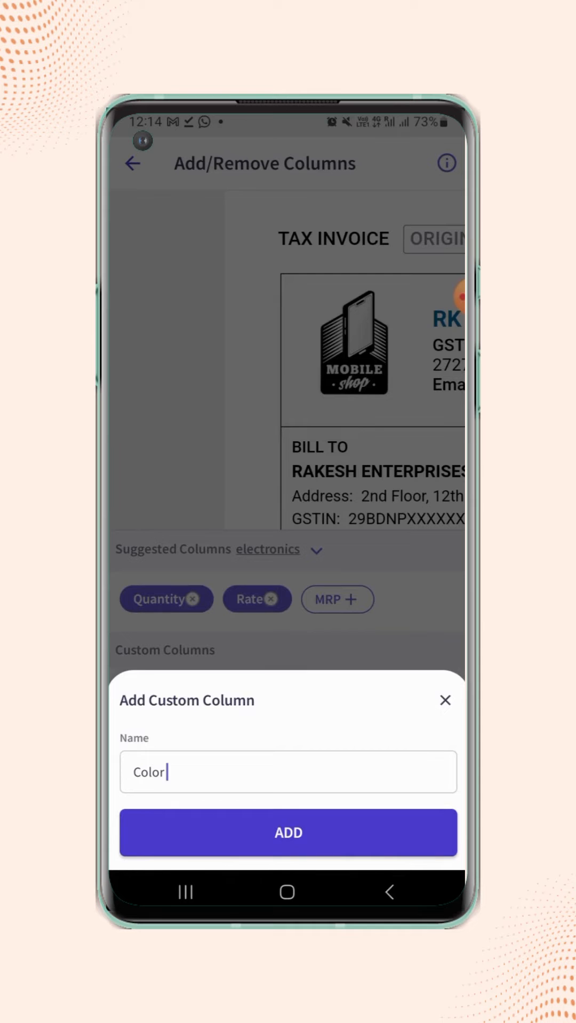
{"action": "left_click", "coordinate": [288, 832]}
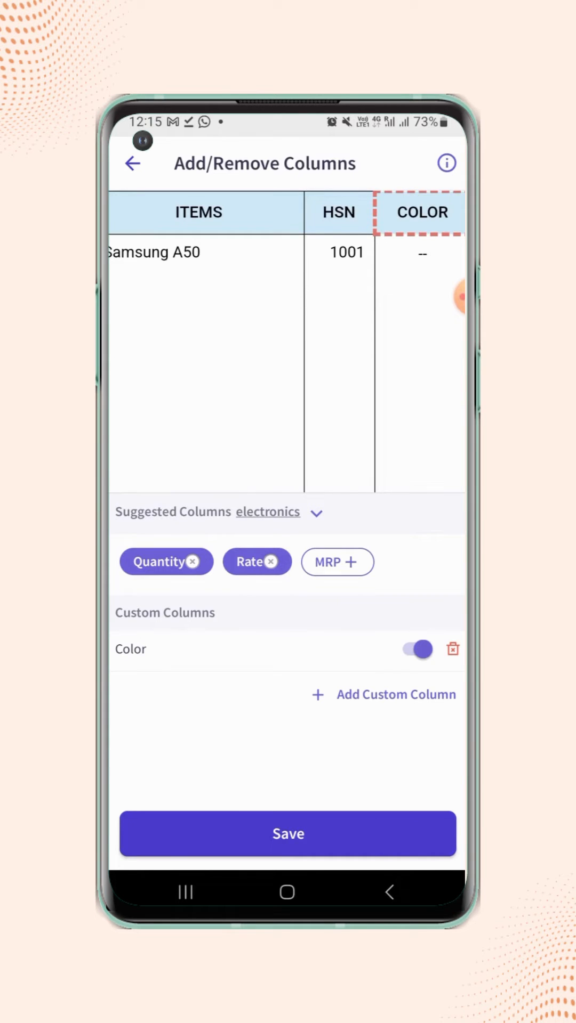
Step: Add a second custom column named Model and save the column settings
{"action": "left_click", "coordinate": [395, 694]}
{"action": "type", "text": "Mo"}
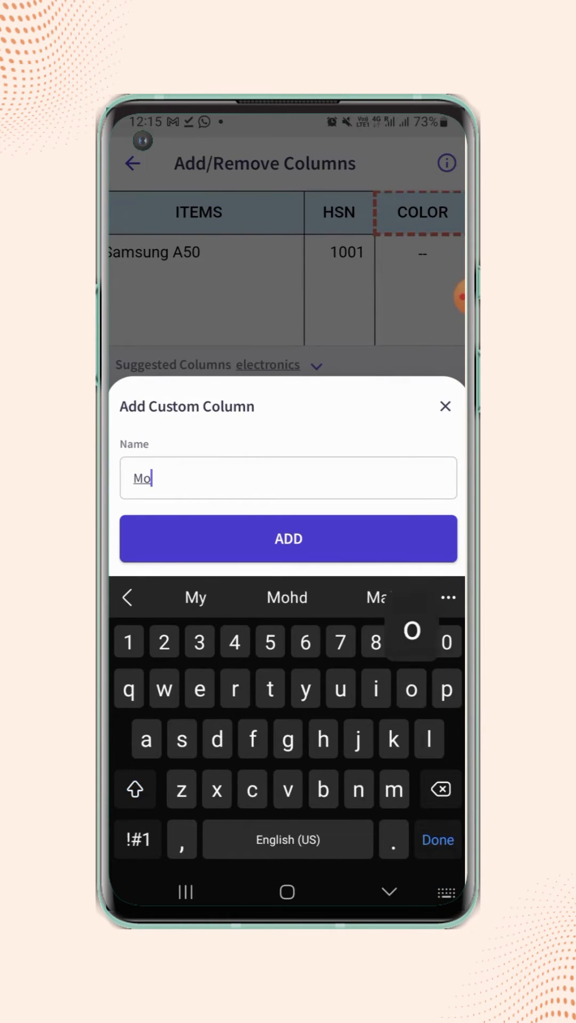
{"action": "type", "text": "del"}
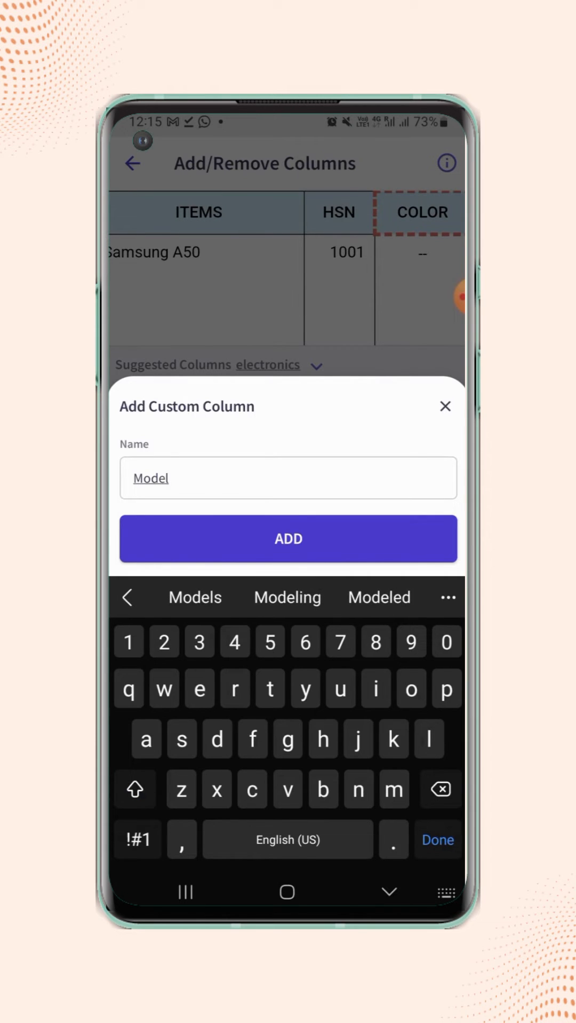
{"action": "left_click", "coordinate": [287, 538]}
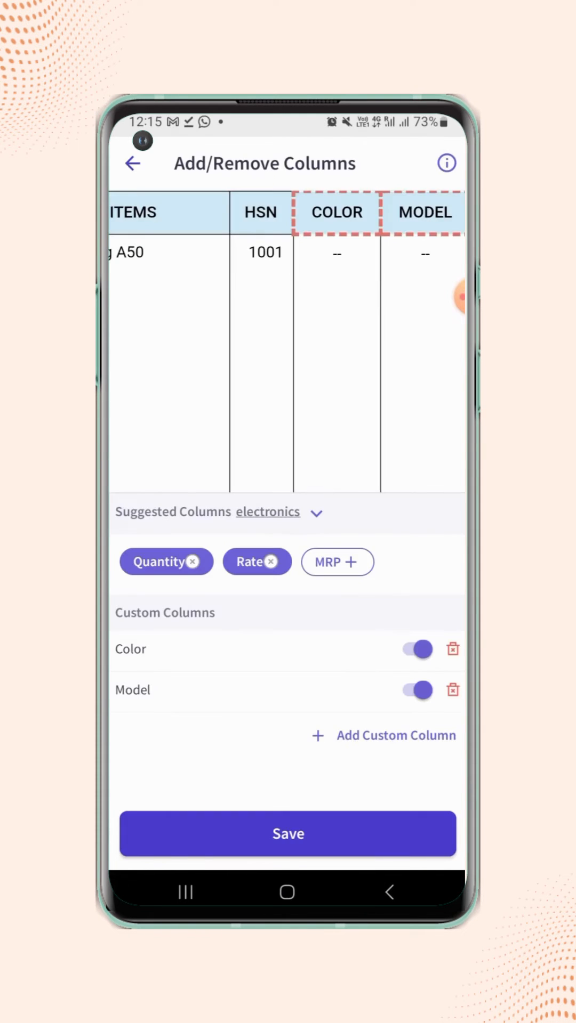
{"action": "left_click", "coordinate": [288, 834]}
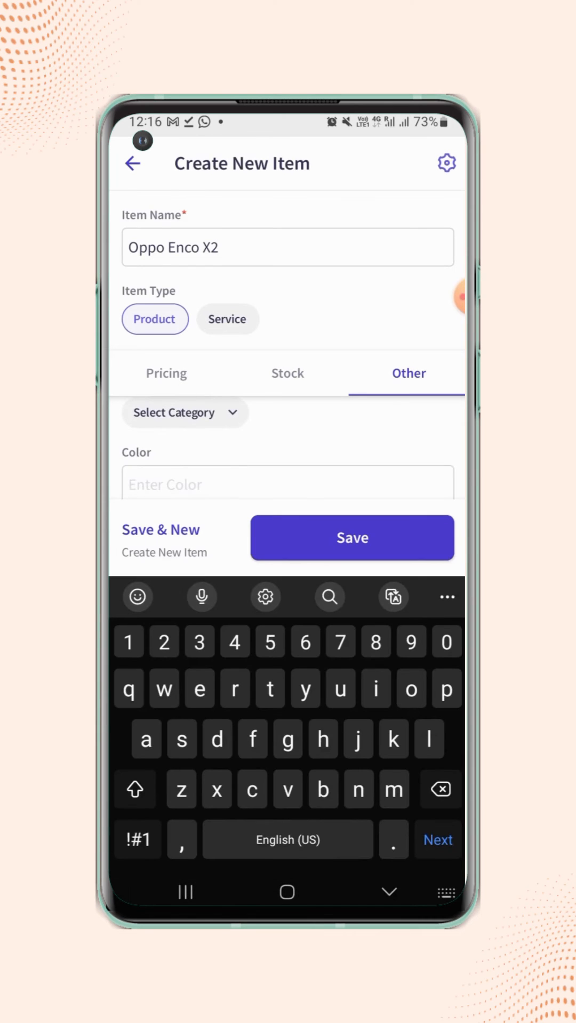
Step: Enter Color Black and Model X, then save the Oppo Enco X2 item
{"action": "type", "text": "Bl"}
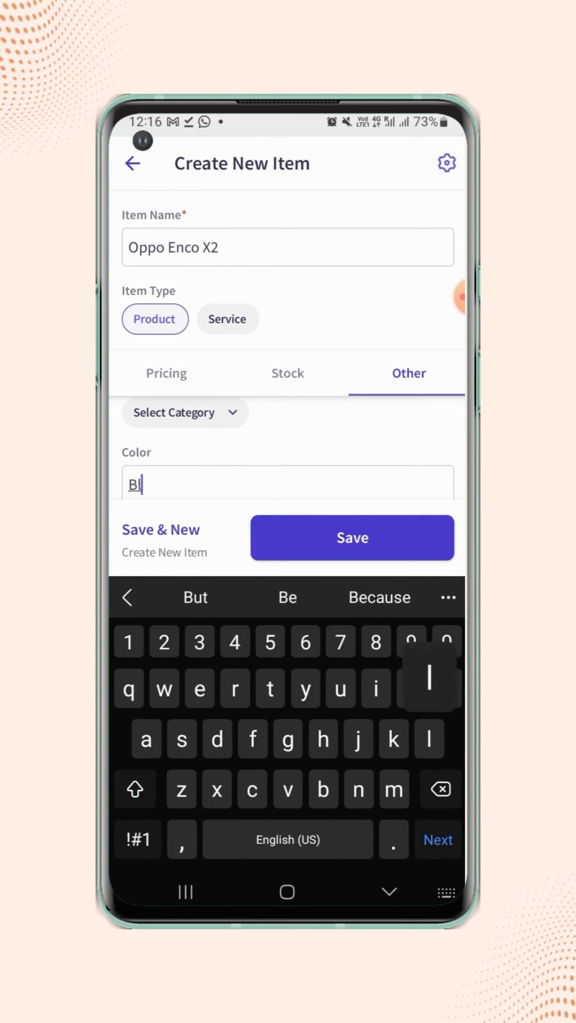
{"action": "type", "text": "ack"}
{"action": "type", "text": "X"}
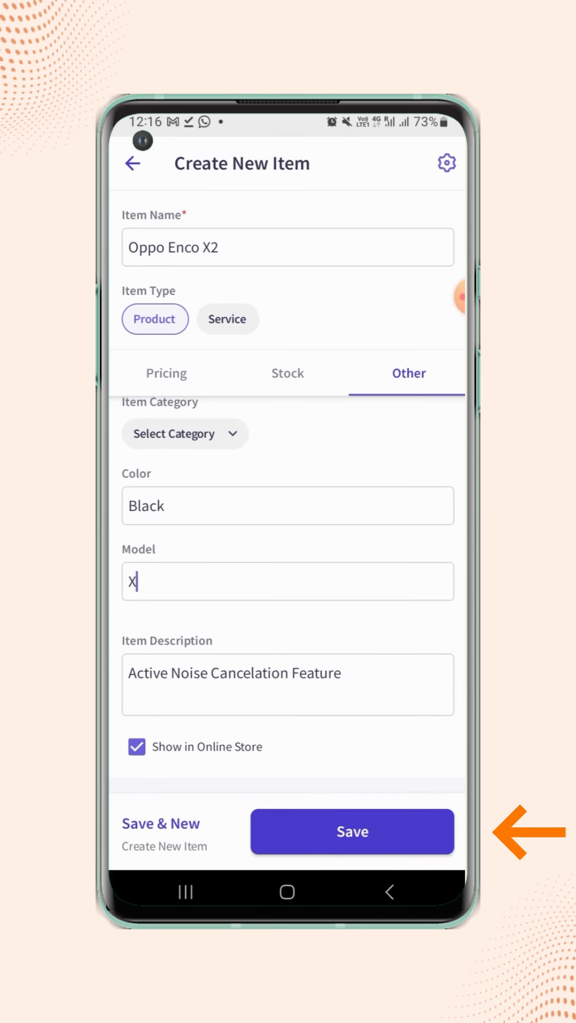
{"action": "left_click", "coordinate": [352, 832]}
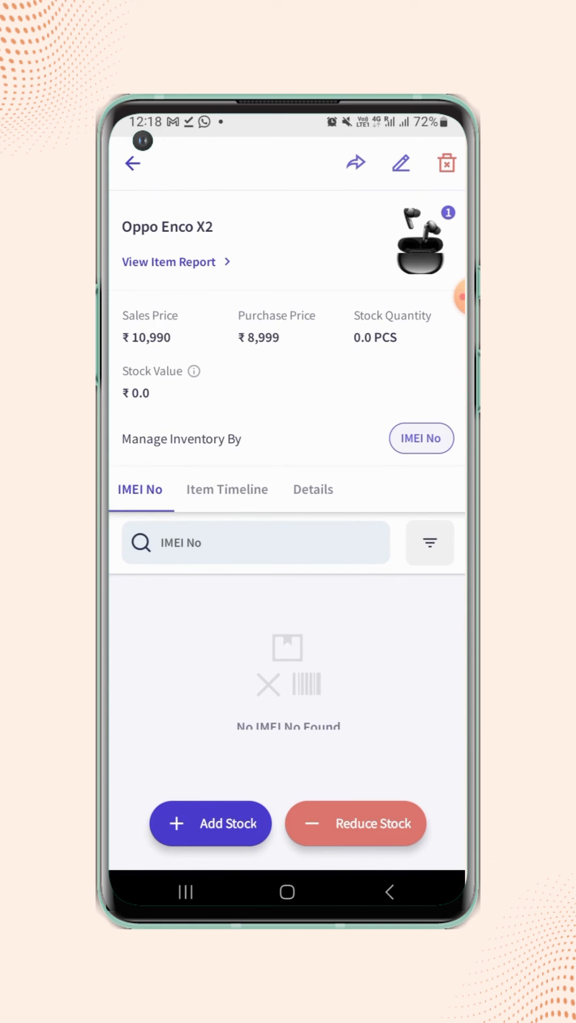
Step: Show the item's Details tab listing Color Black and Model X
{"action": "left_click", "coordinate": [312, 490]}
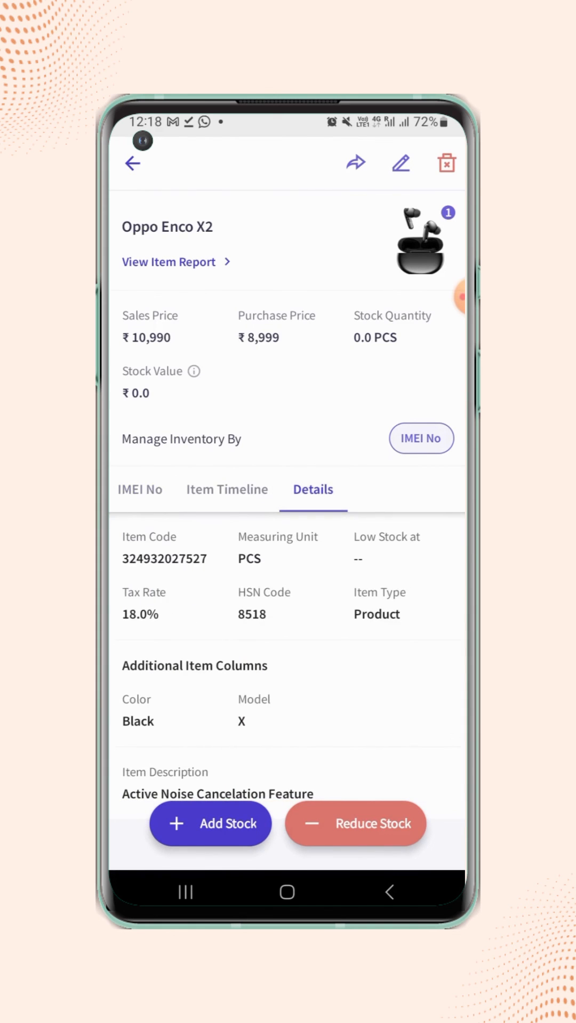